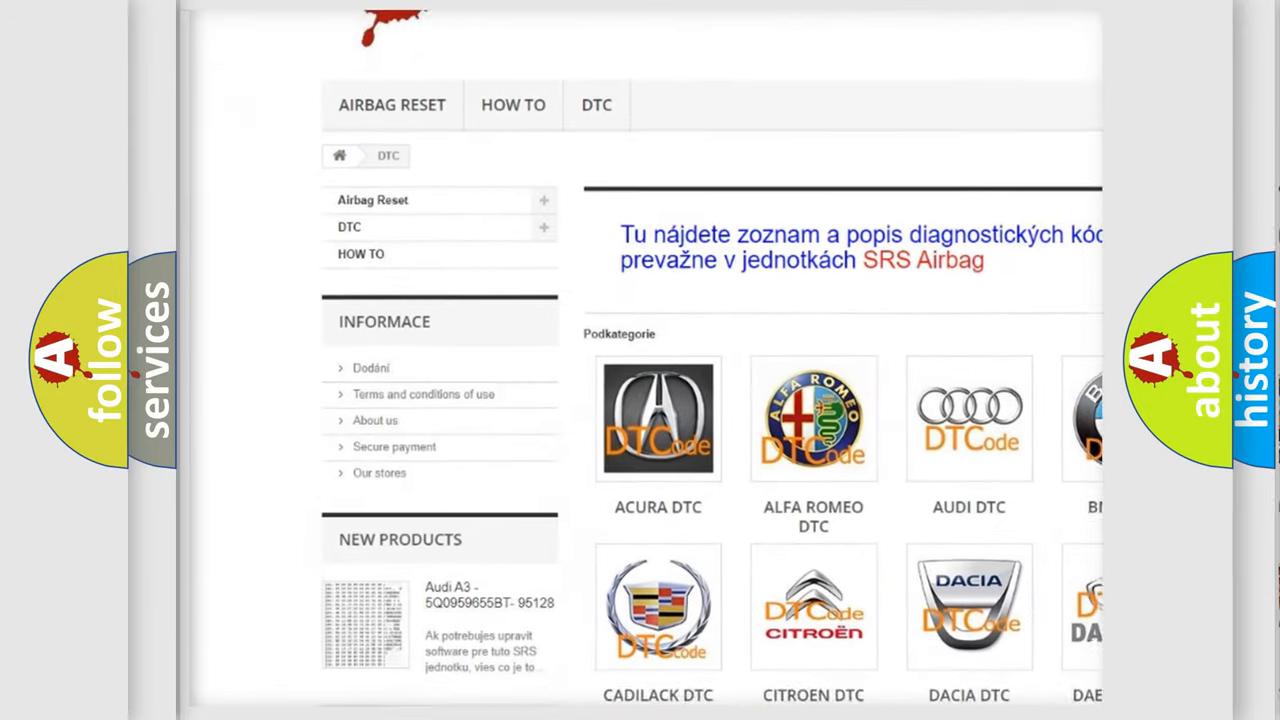
Step: Scroll past the car-make logos to the trouble-code listing showing Saturn P1825
{"action": "scroll", "scroll_direction": "down", "scroll_amount": 3}
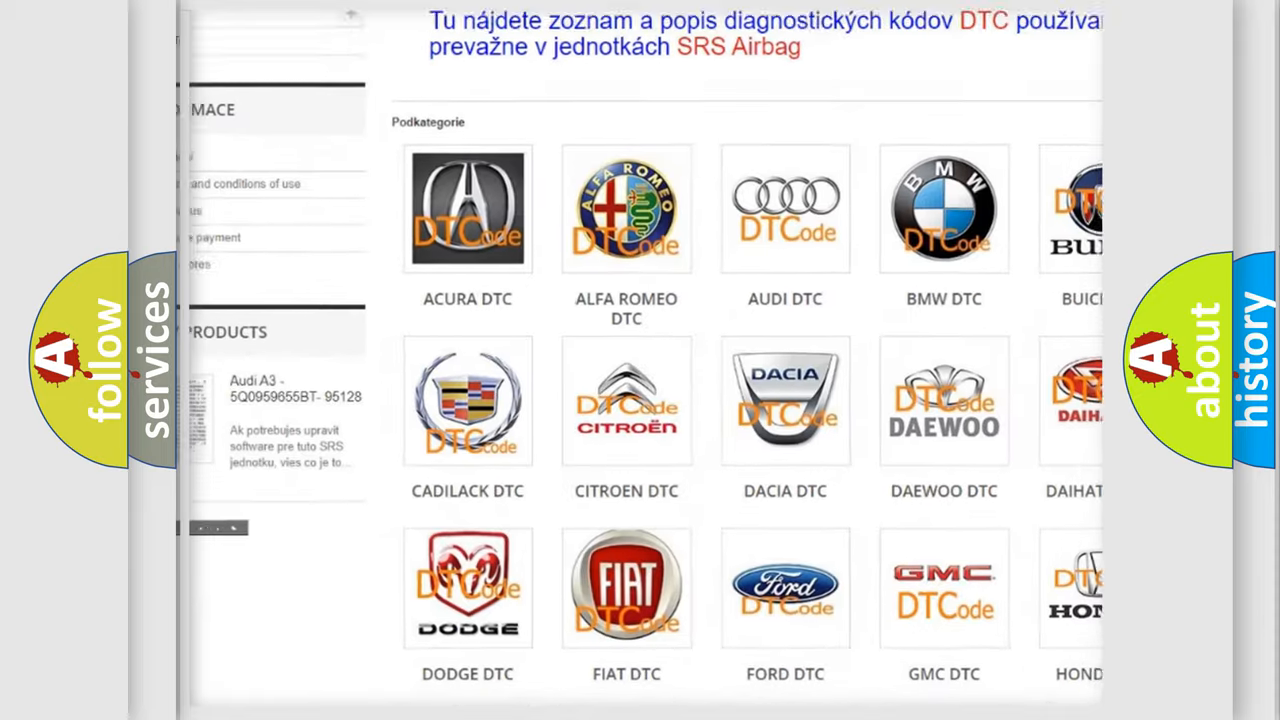
{"action": "scroll", "scroll_direction": "down", "scroll_amount": 3}
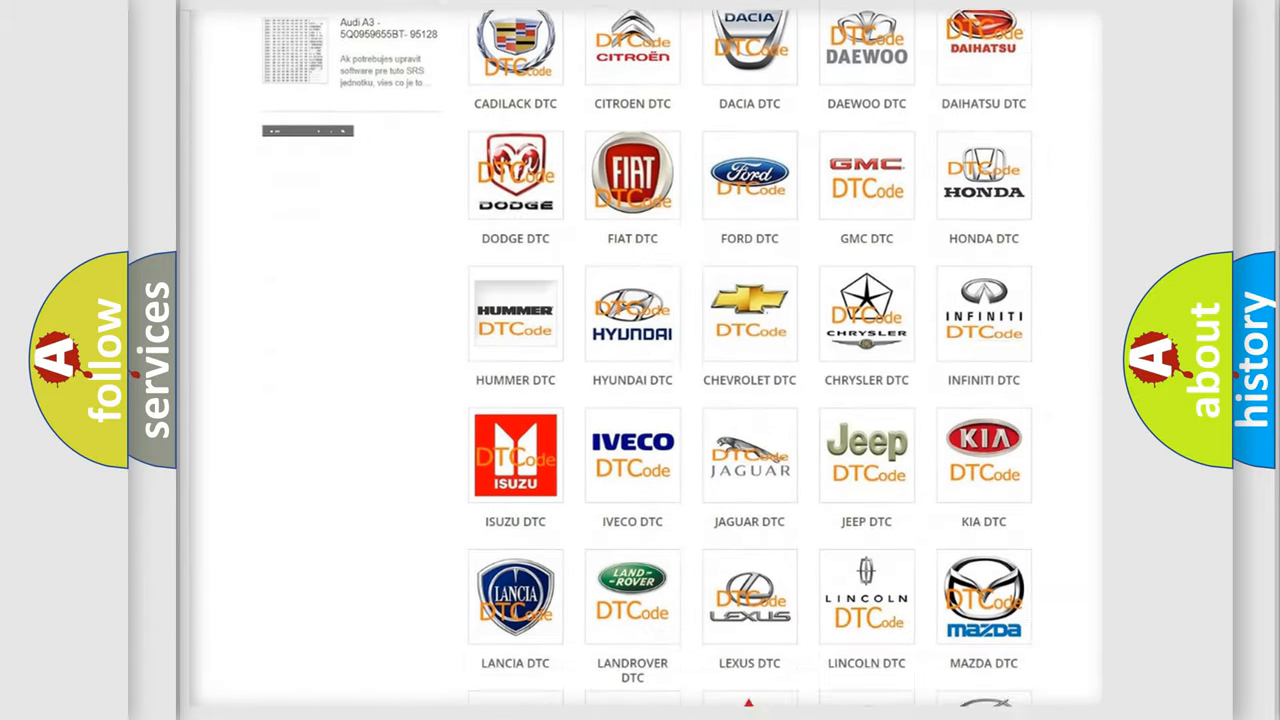
{"action": "scroll", "scroll_direction": "down", "scroll_amount": 3}
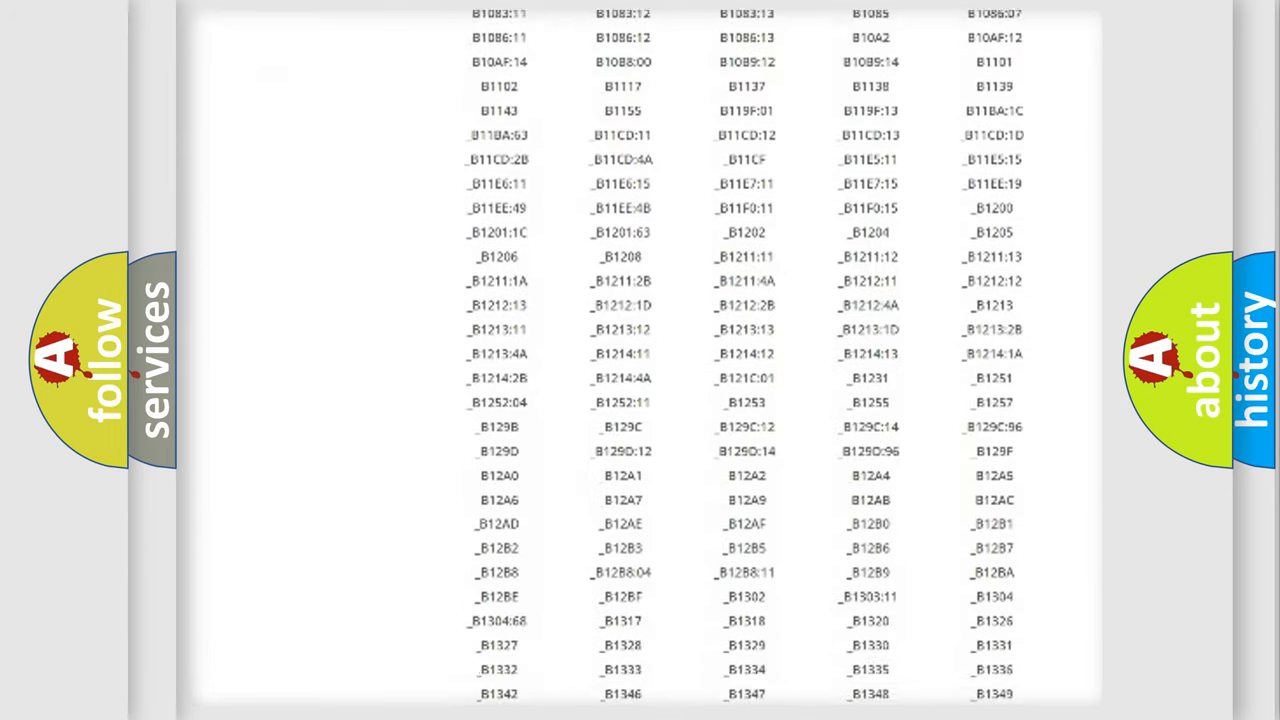
{"action": "scroll", "scroll_direction": "down", "scroll_amount": 3}
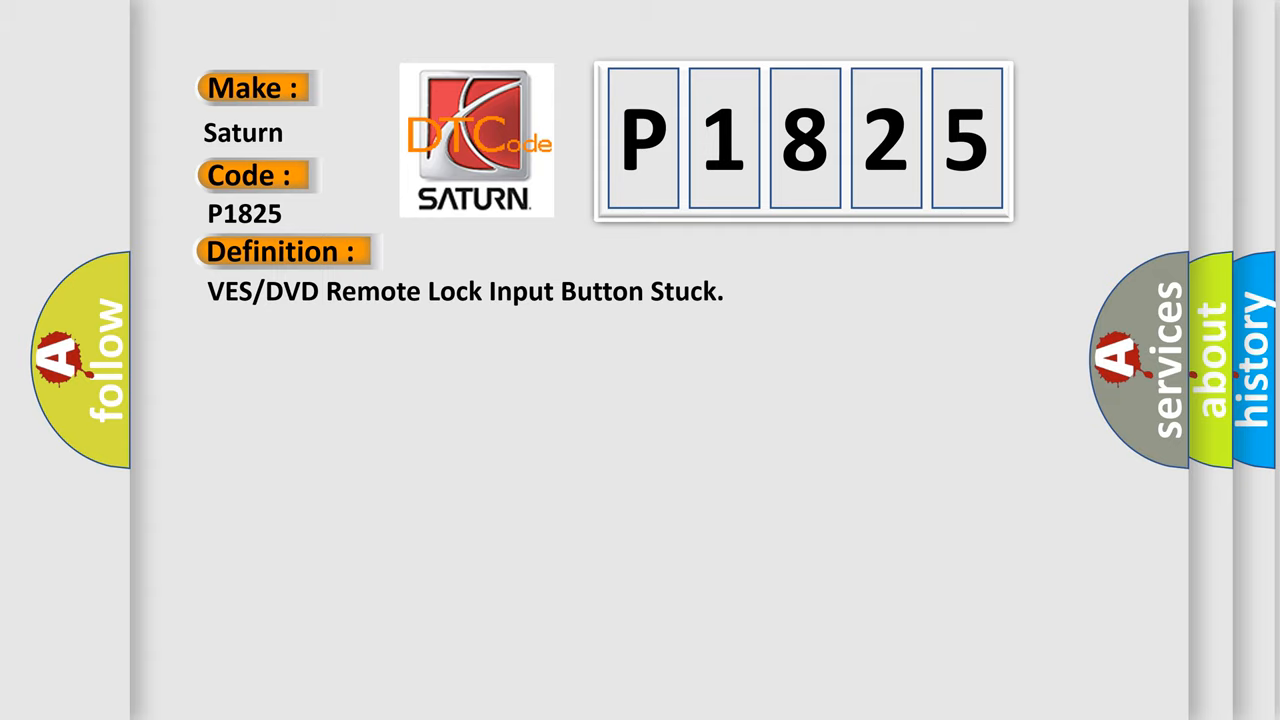
Step: Advance to the P1825 Description slide: DVD player detects a closed switch for 60 seconds
{"action": "left_click", "coordinate": [520, 251]}
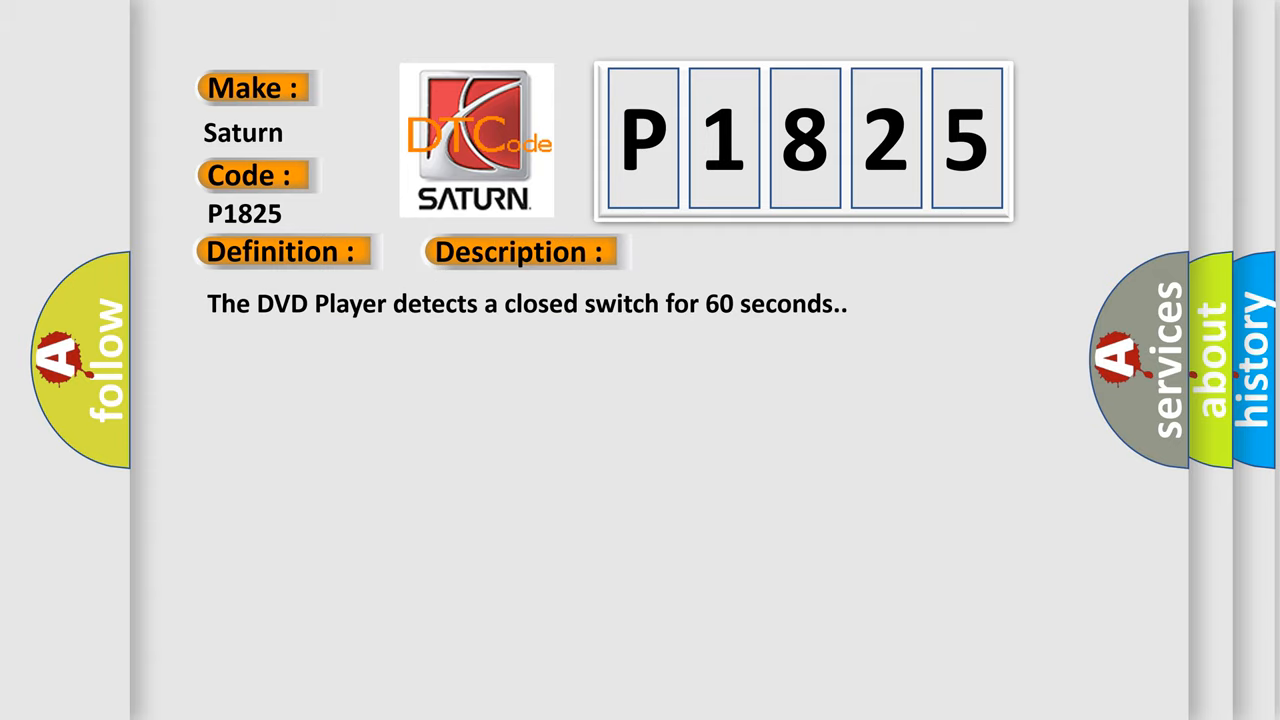